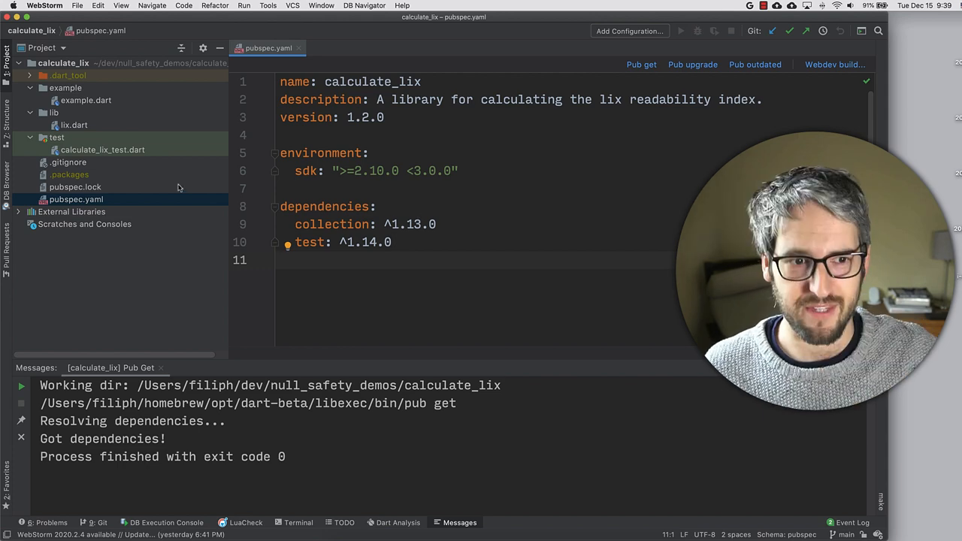
# Open lib/lix.dart in the editor to view the Lix class
pyautogui.doubleClick(73, 124)
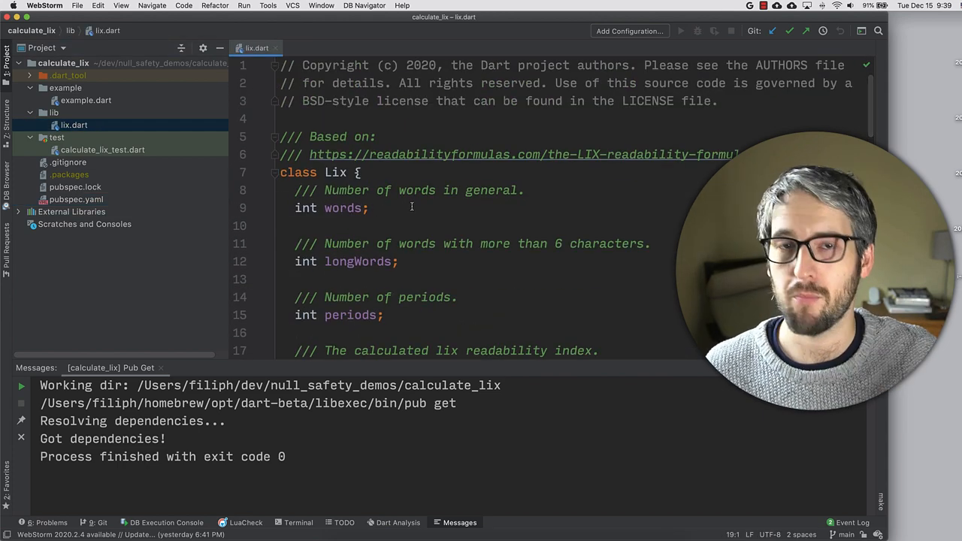
pyautogui.click(75, 199)
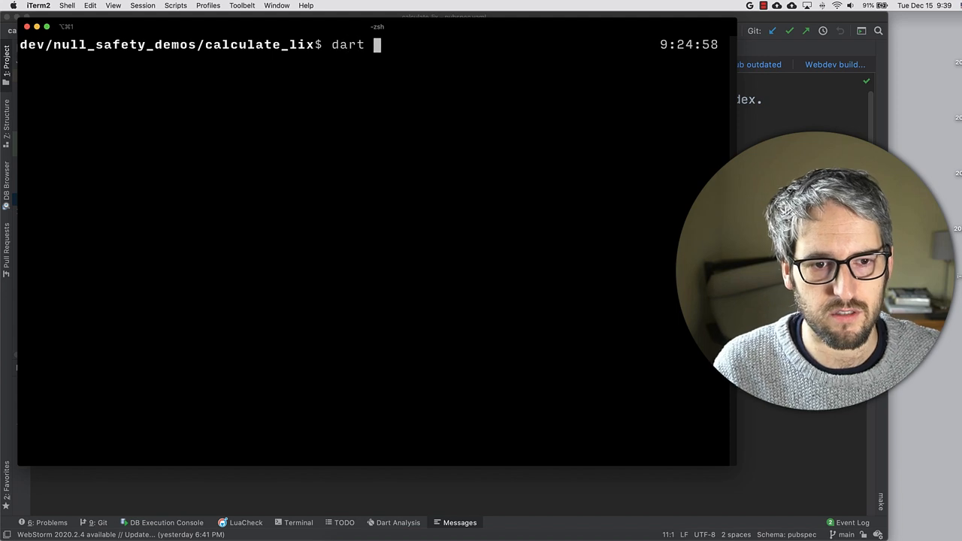
# Check the Dart version (2.12.0-133.1.beta) and run example/example.dart
pyautogui.write('--version')
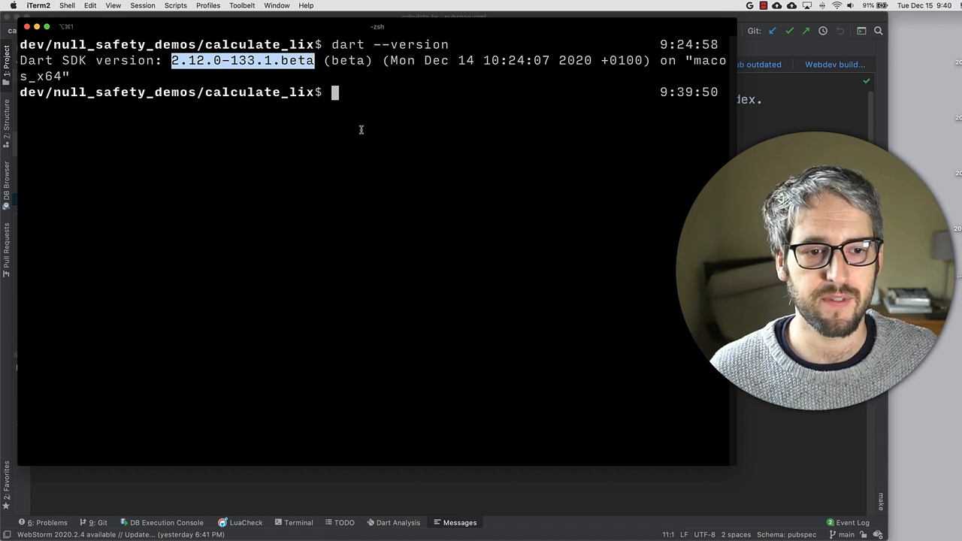
pyautogui.write('dart run')
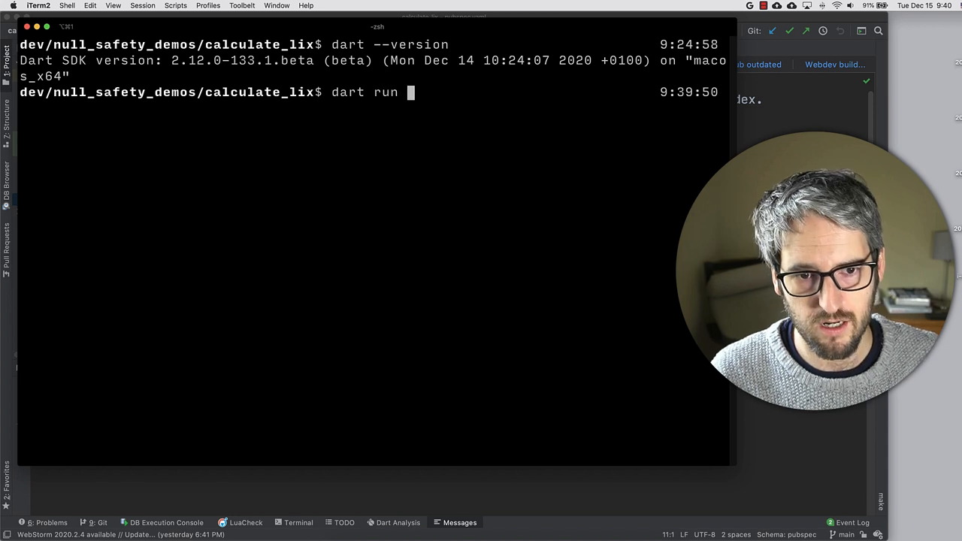
pyautogui.write('example/example.dart')
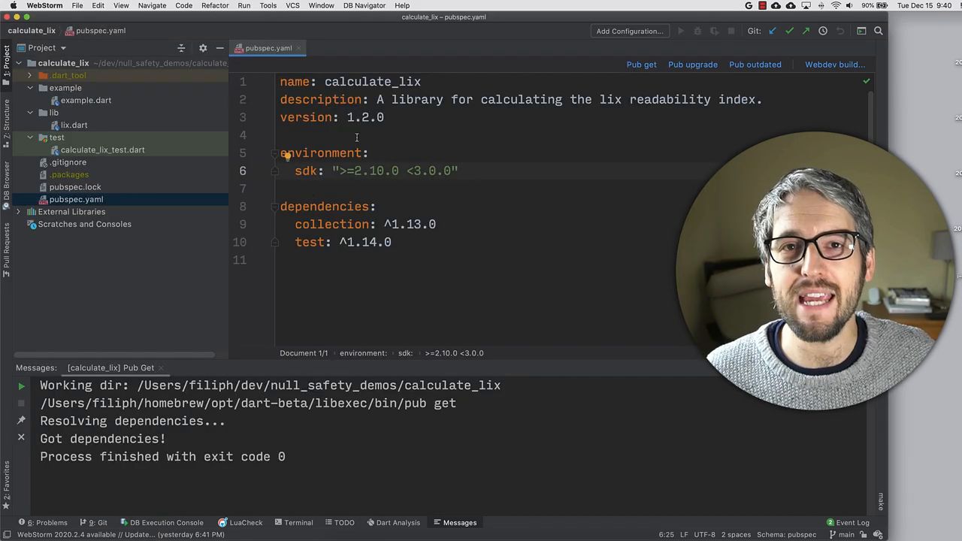
pyautogui.moveTo(360, 181)
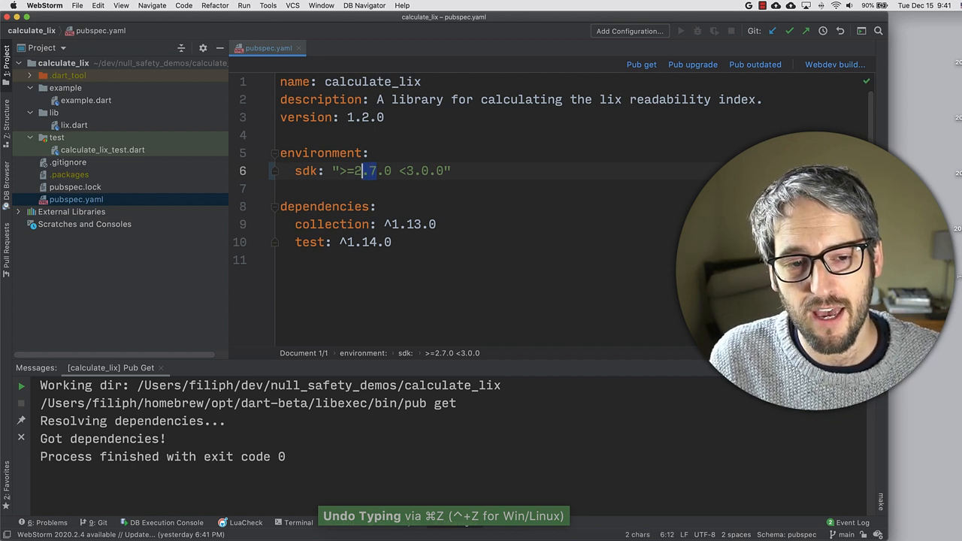
# Set the environment sdk lower bound in pubspec.yaml to 2.12.0
pyautogui.write('2.12.0')
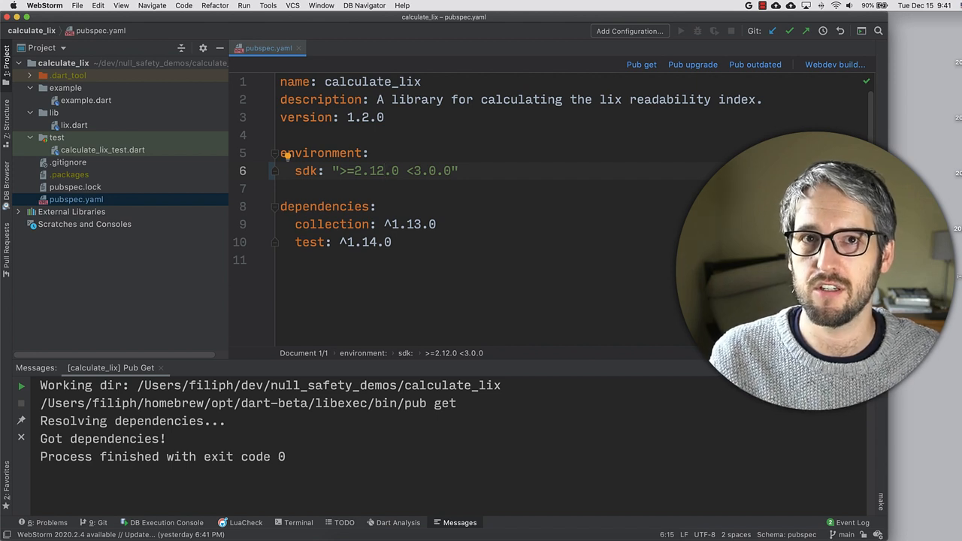
pyautogui.write('2.7.0')
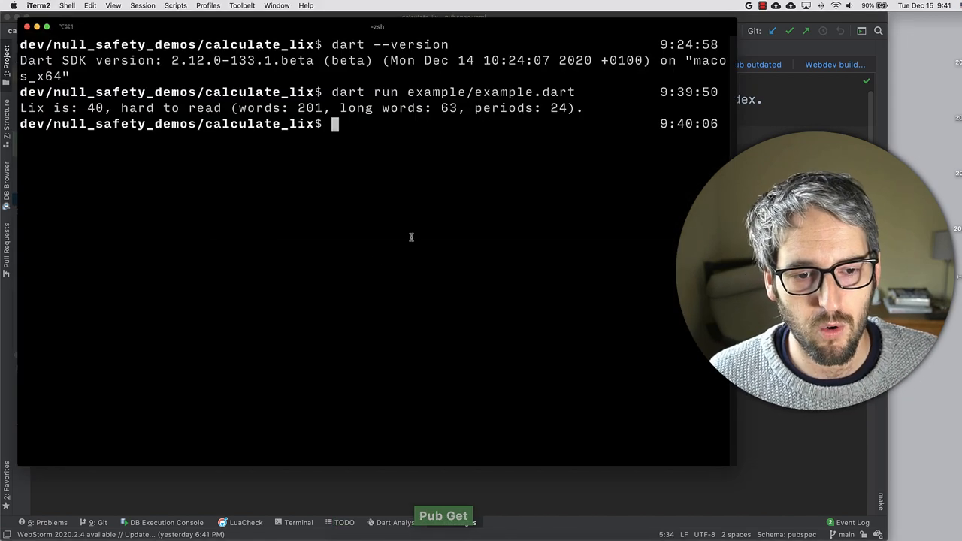
# Run dart migrate and review the error listing non-null-safe async and test libraries
pyautogui.write('dart migrate')
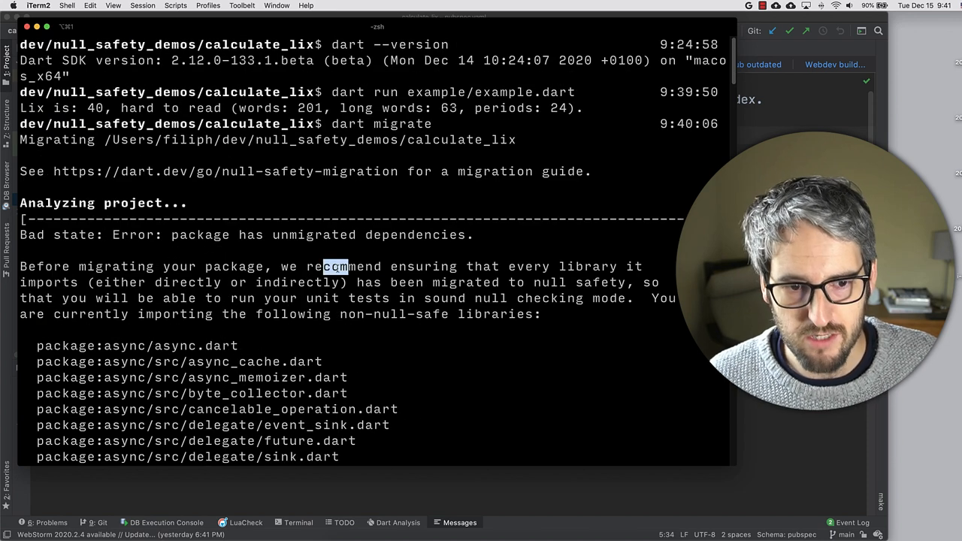
pyautogui.moveTo(349, 267); pyautogui.dragTo(548, 267)
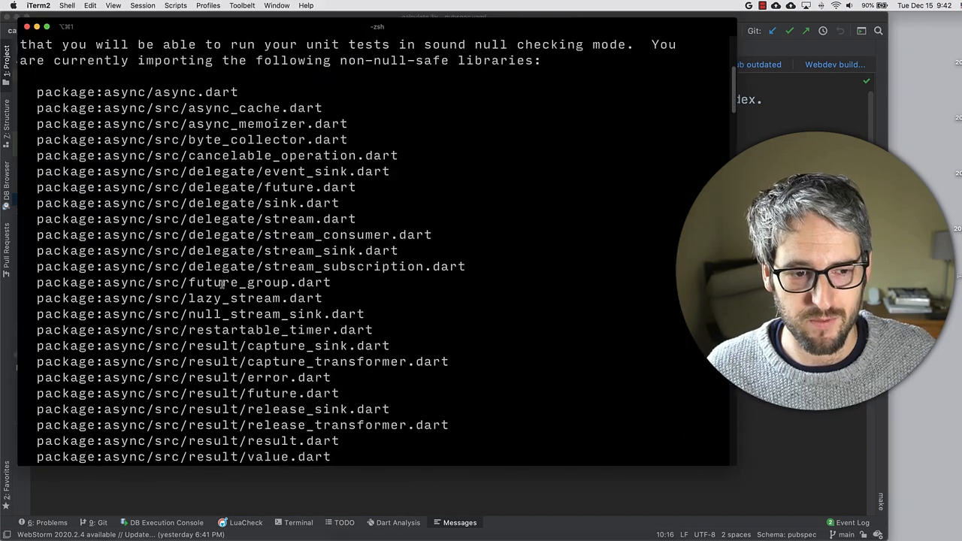
pyautogui.scroll(-3)
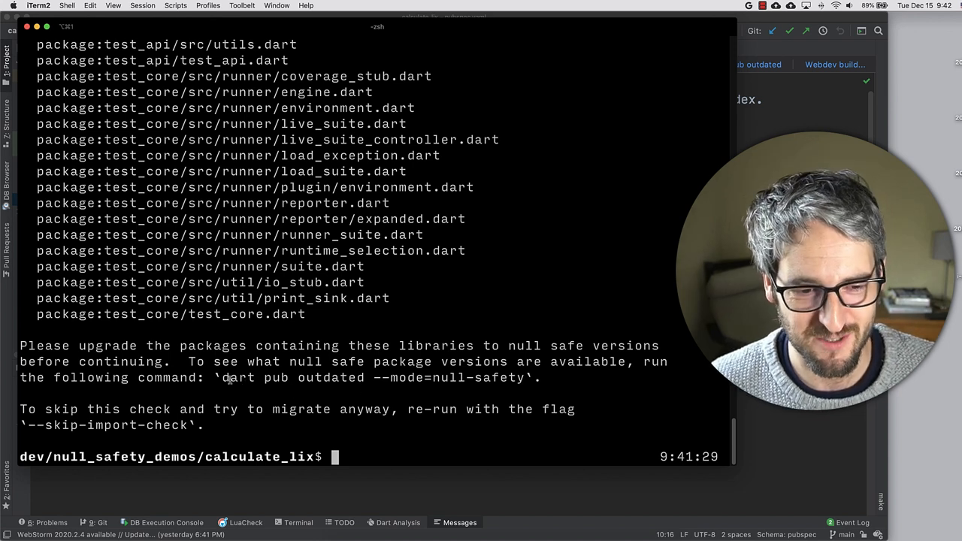
# Copy and run dart pub outdated --mode=null-safety in iTerm2
pyautogui.moveTo(223, 377); pyautogui.dragTo(513, 377)
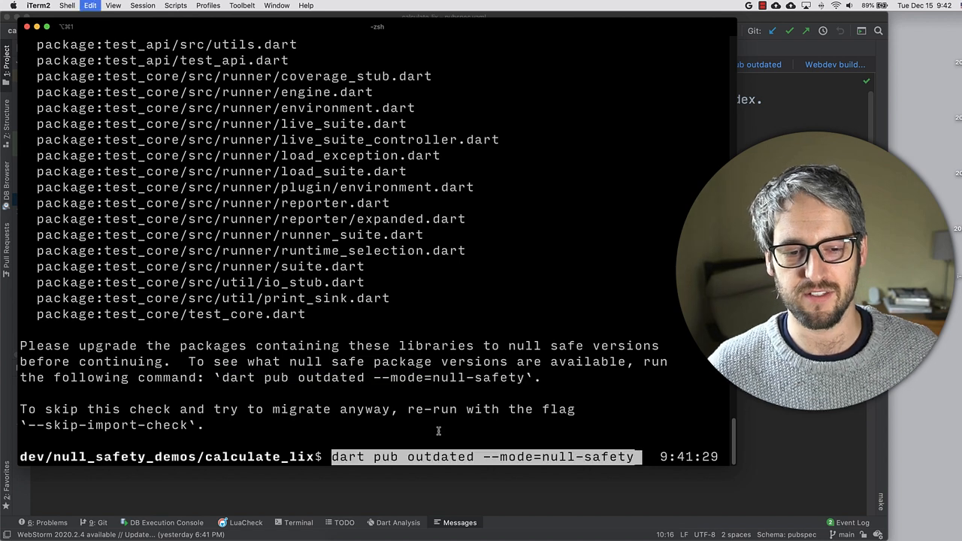
pyautogui.press('enter')
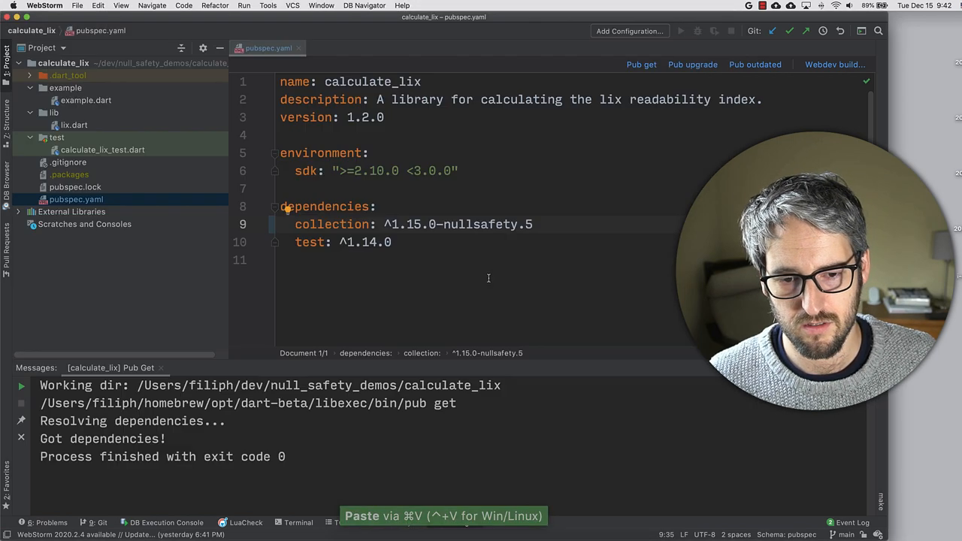
# Replace the test version with ^1.16.0-nullsafety.13 and run Pub get
pyautogui.doubleClick(360, 242)
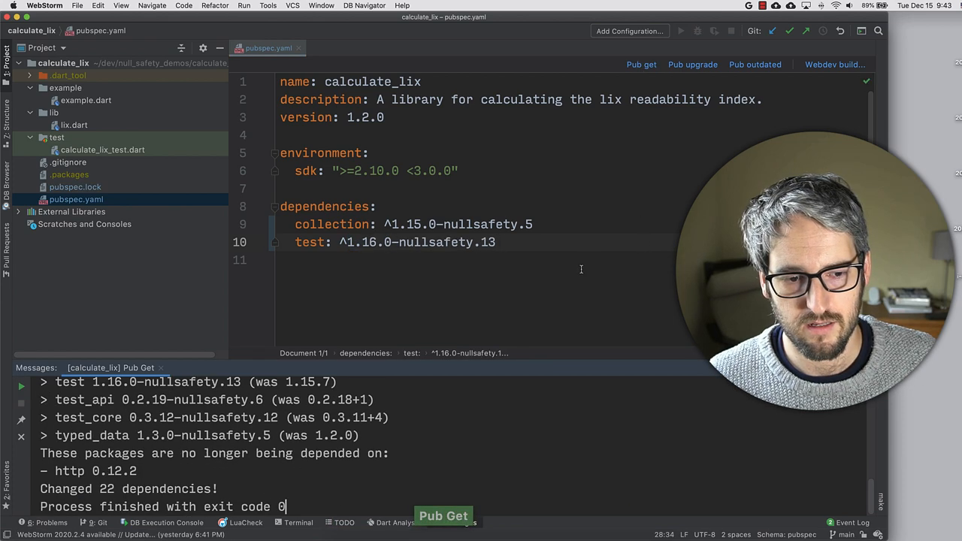
pyautogui.click(692, 64)
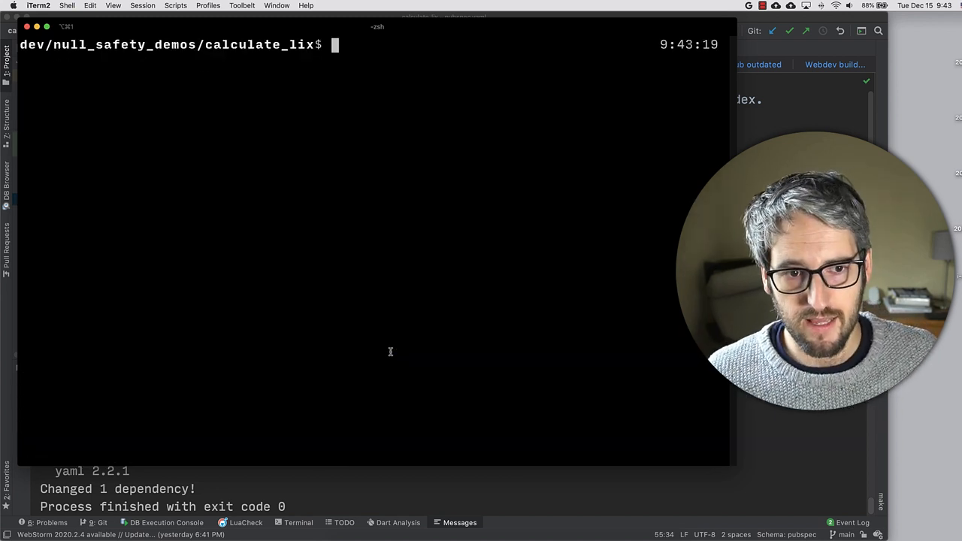
# Rerun dart migrate to launch the null safety preview in Chrome
pyautogui.write('dart migrate')
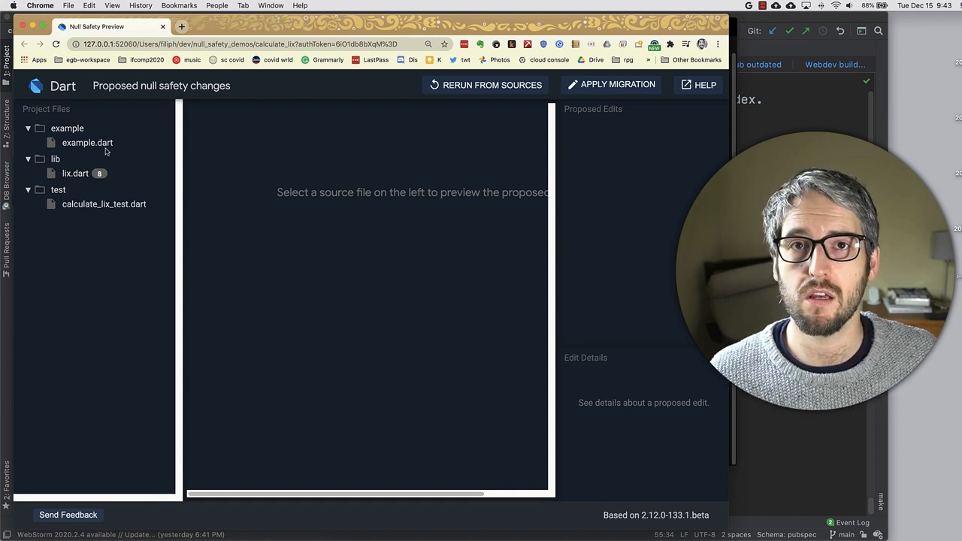
# Select lix.dart in Project Files and scroll through its proposed edits
pyautogui.click(75, 173)
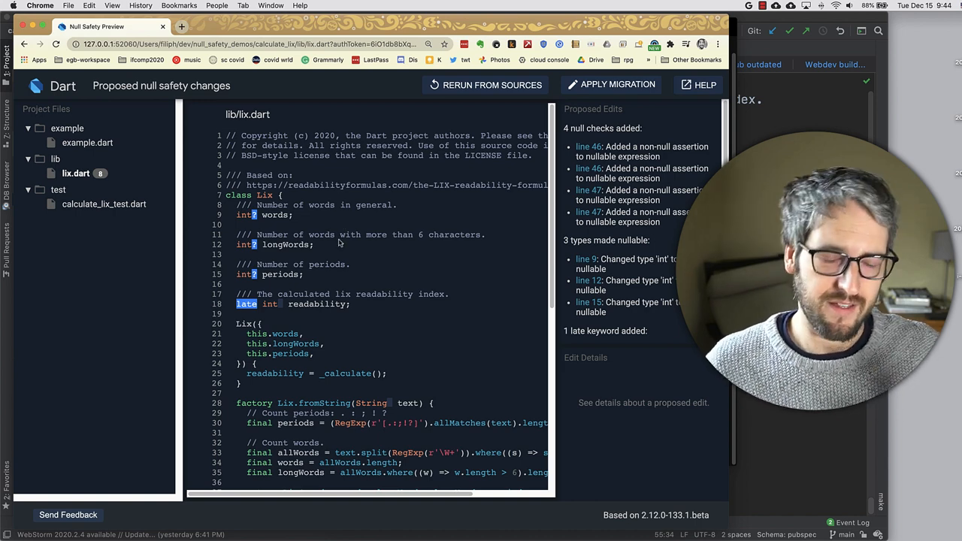
pyautogui.moveTo(337, 242)
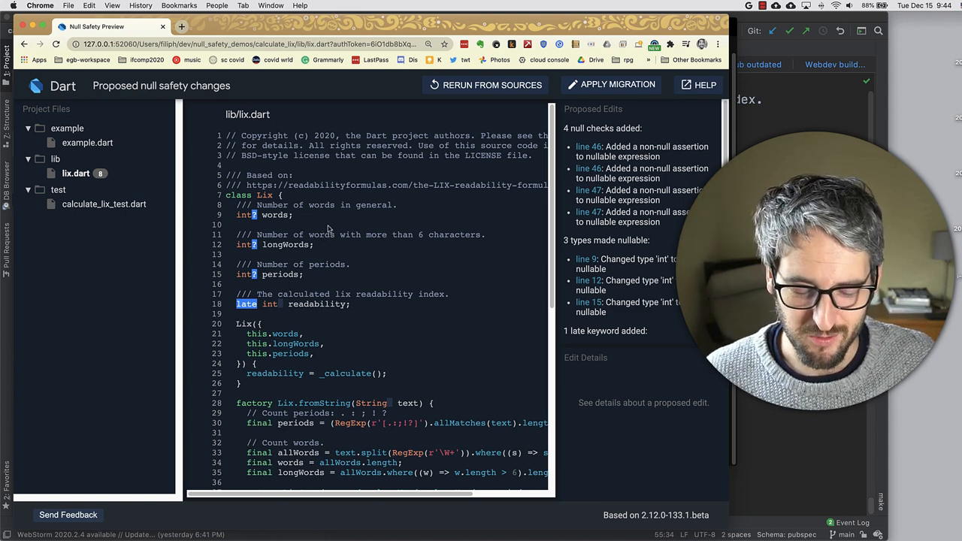
pyautogui.scroll(-3)
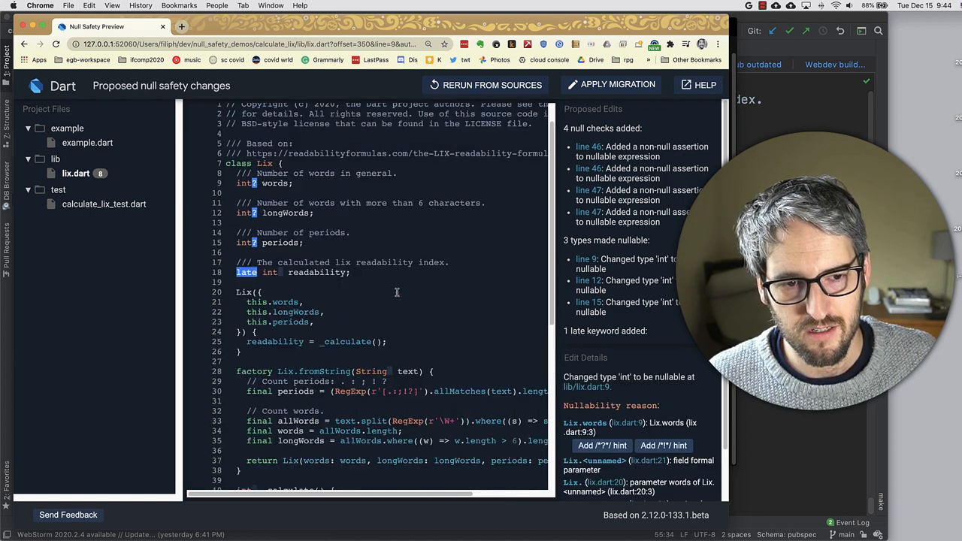
pyautogui.moveTo(646, 291)
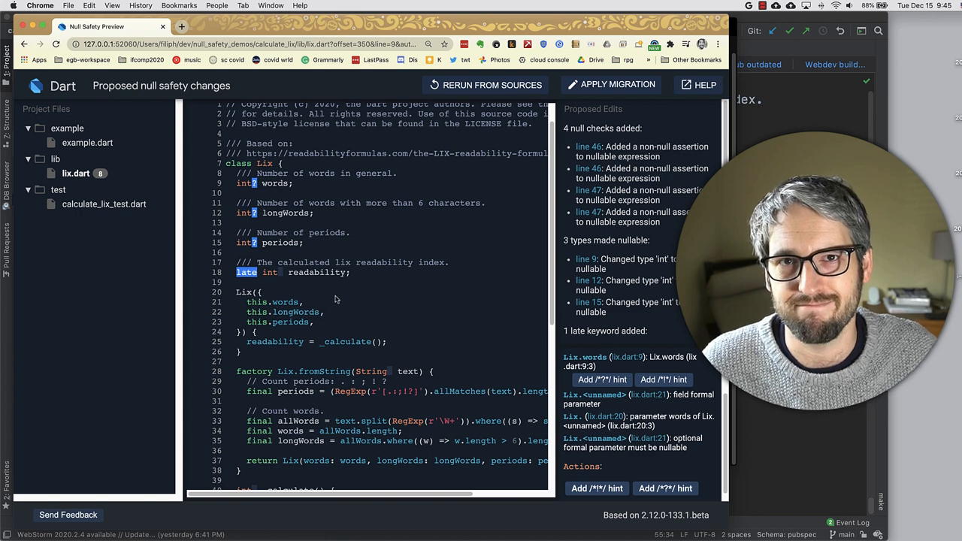
# Scroll down to the _calculate method's proposed non-null assertions
pyautogui.scroll(-3)
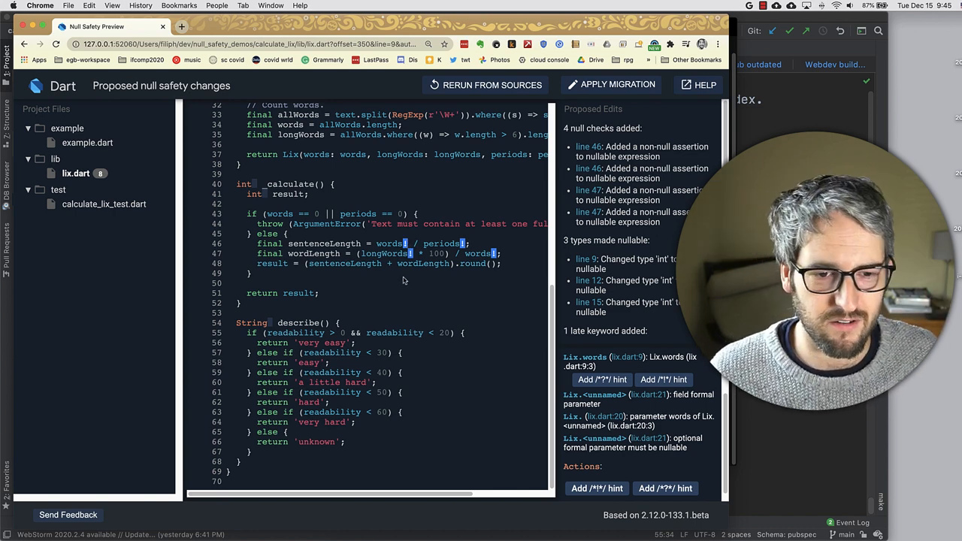
pyautogui.moveTo(386, 311)
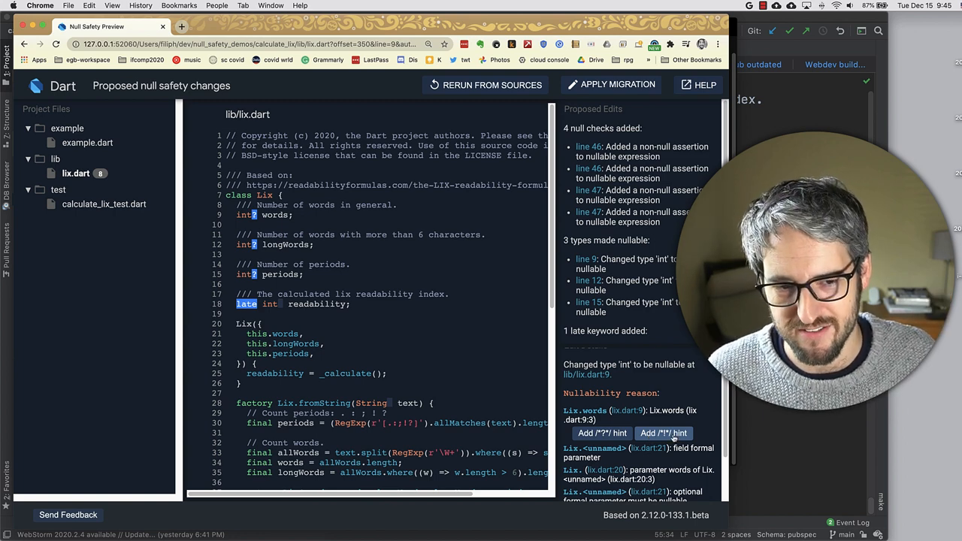
# Add a /*!*/ never-null hint to the line 9 words field and review the result
pyautogui.click(662, 433)
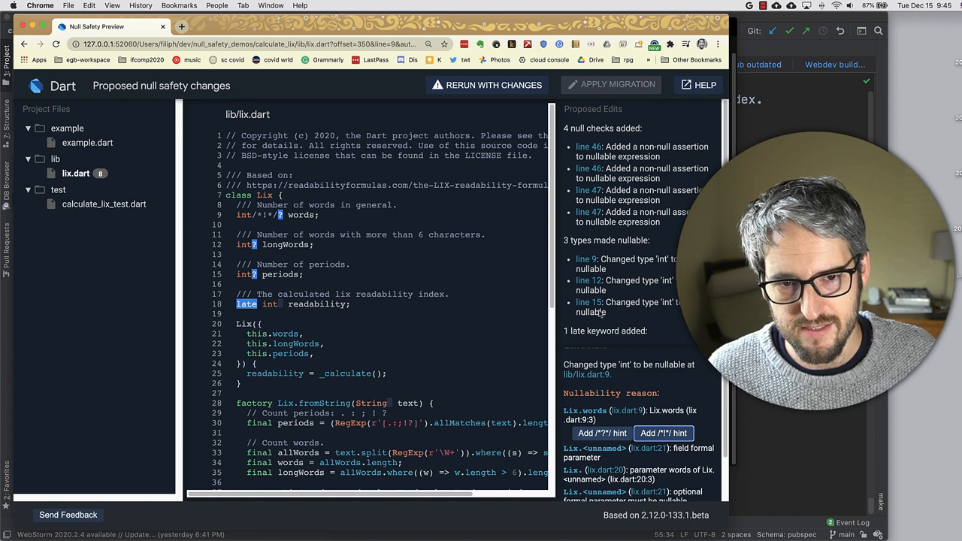
pyautogui.click(487, 84)
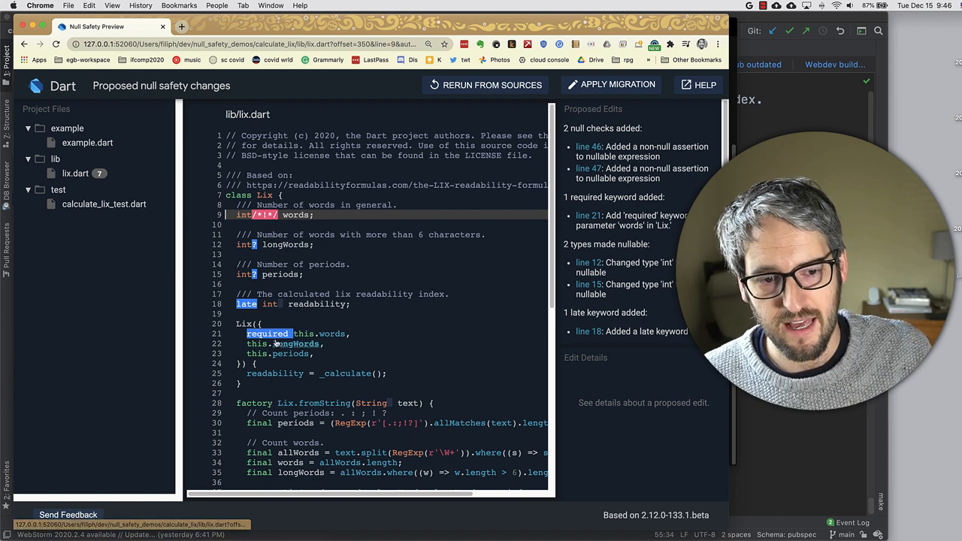
pyautogui.scroll(-3)
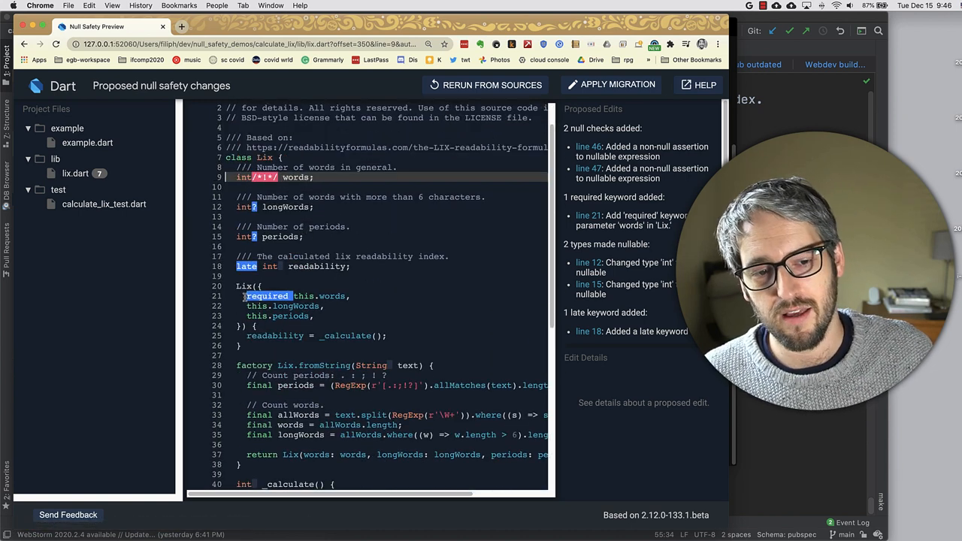
pyautogui.moveTo(355, 295)
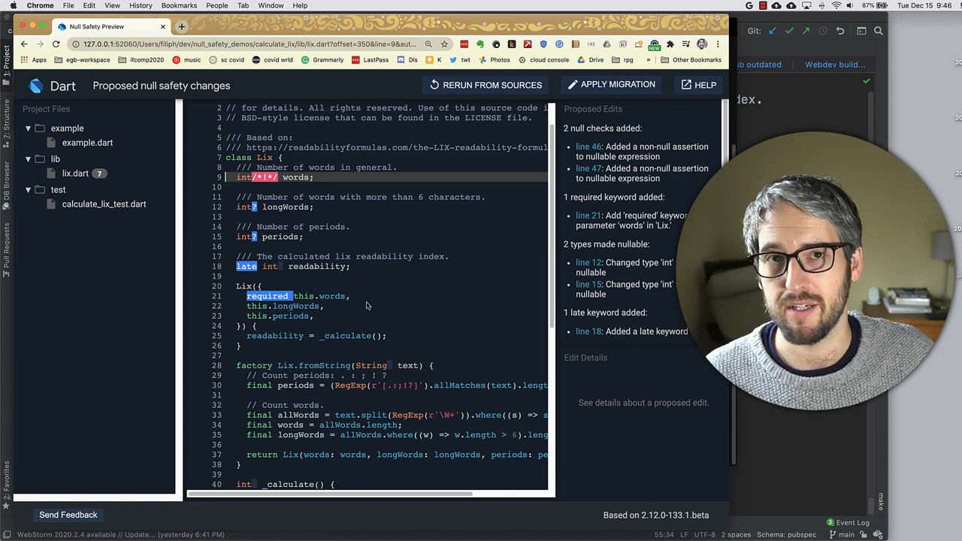
pyautogui.scroll(-3)
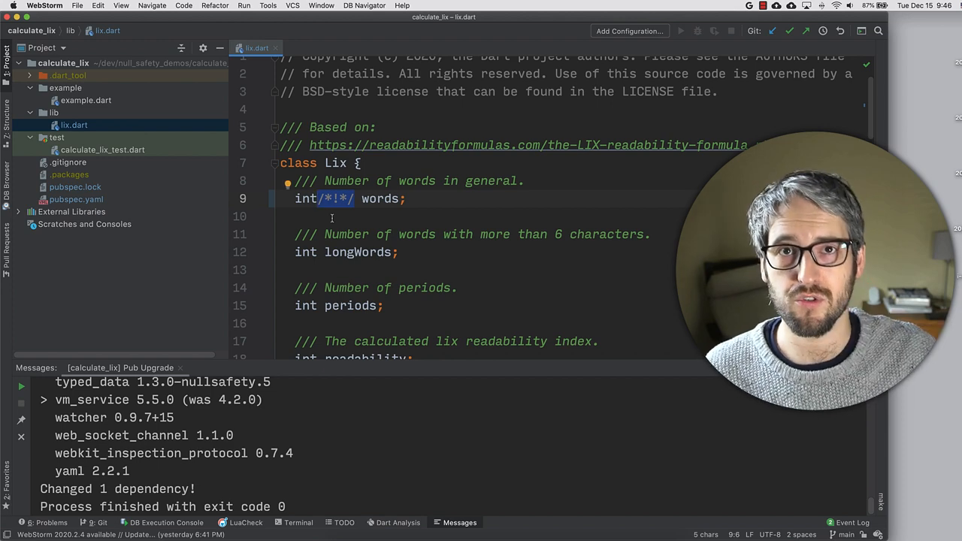
# Add a /*!*/ non-null hint after longWords' int type and default periods to 0
pyautogui.click(321, 251)
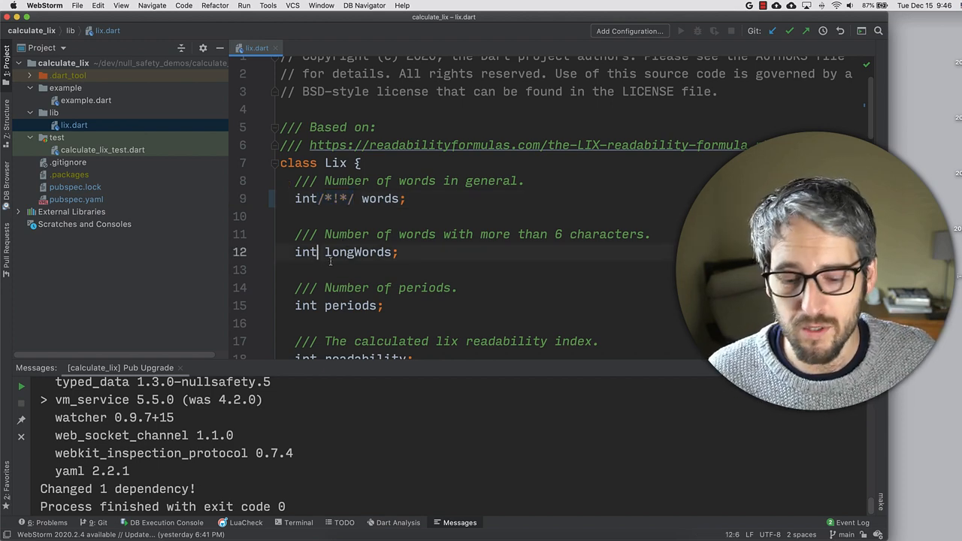
pyautogui.write('/*!')
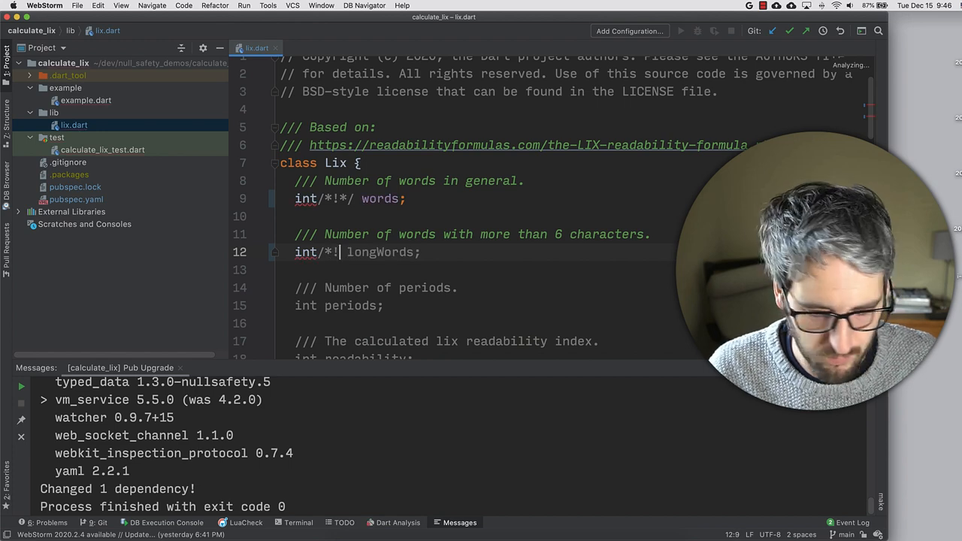
pyautogui.press('cmd+s')
pyautogui.write('*/')
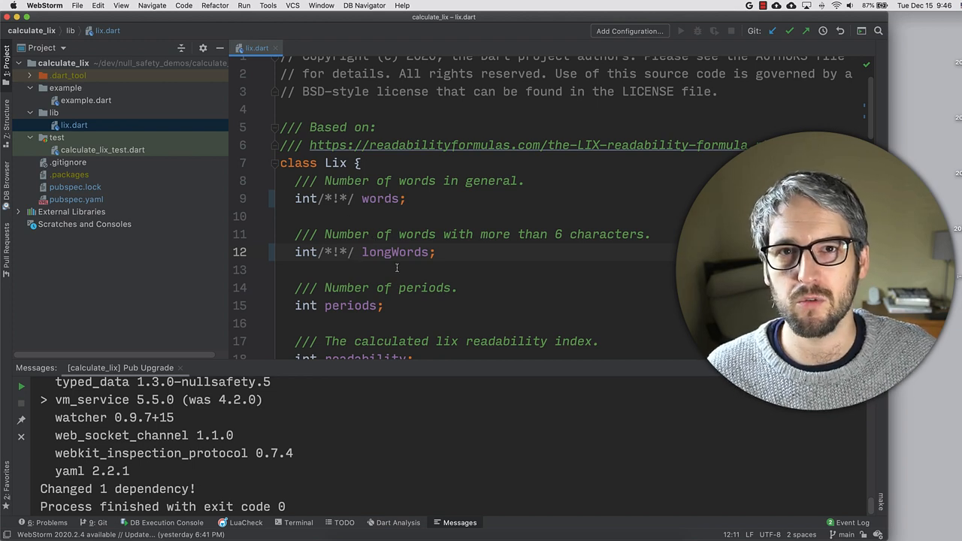
pyautogui.scroll(-3)
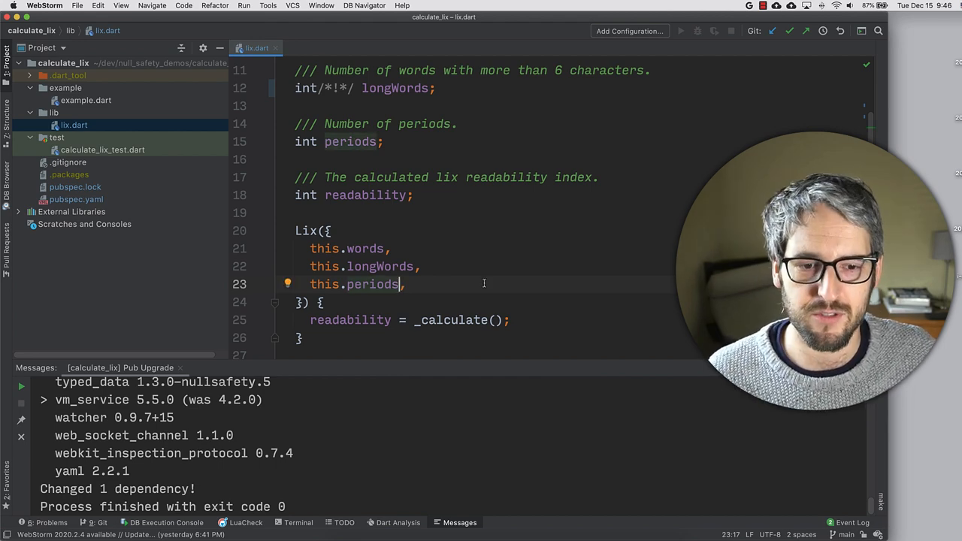
pyautogui.write('= 0')
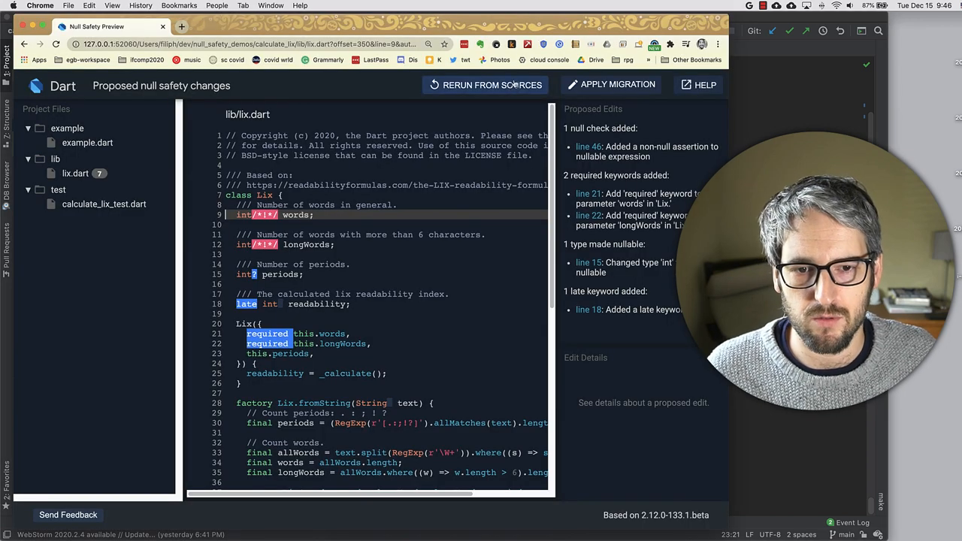
# Rerun the migration preview twice, mark periods with a /*!*/ hint, and review lix.dart
pyautogui.click(485, 84)
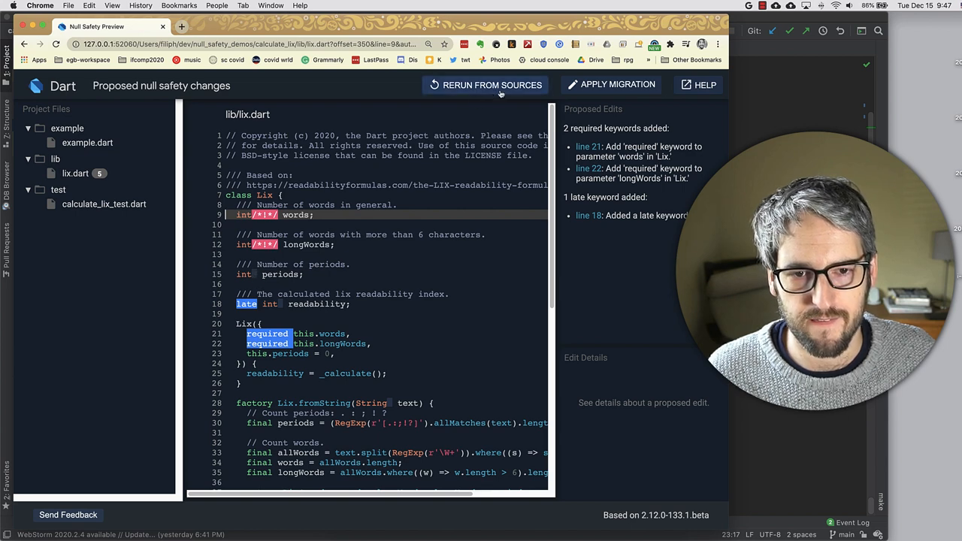
pyautogui.click(485, 85)
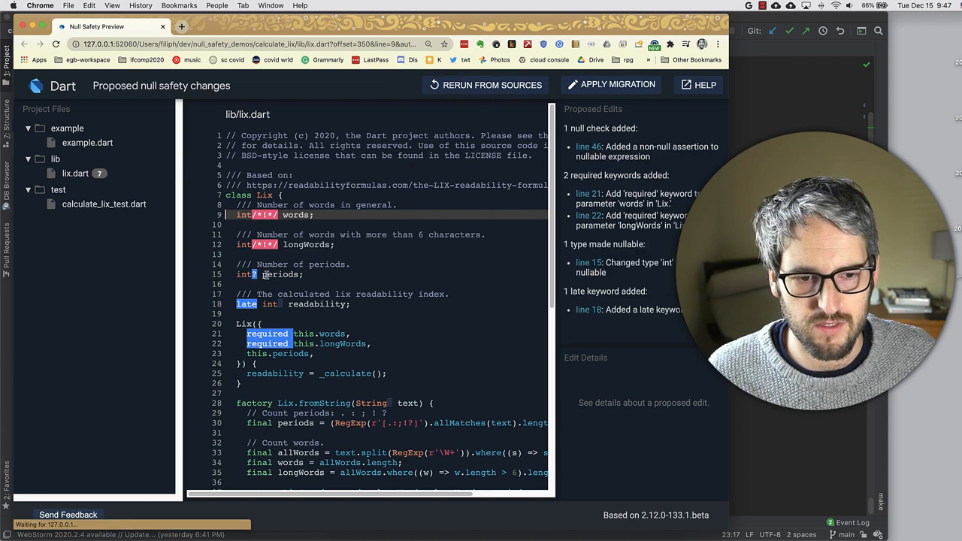
pyautogui.click(252, 273)
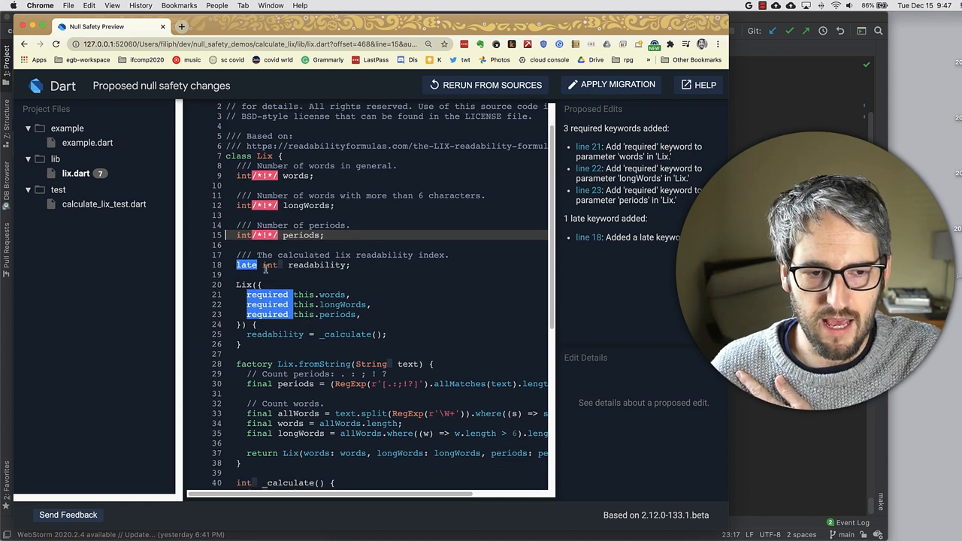
pyautogui.scroll(-3)
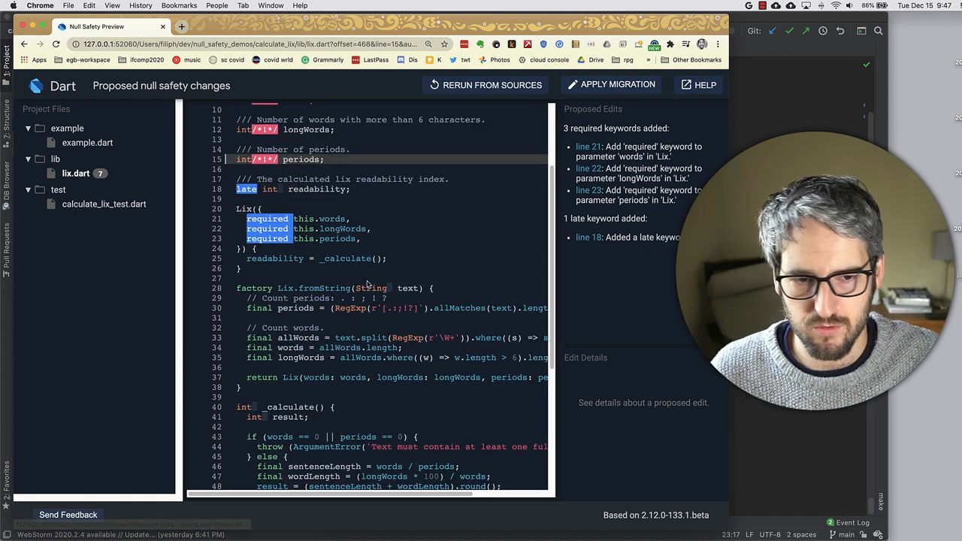
pyautogui.scroll(-3)
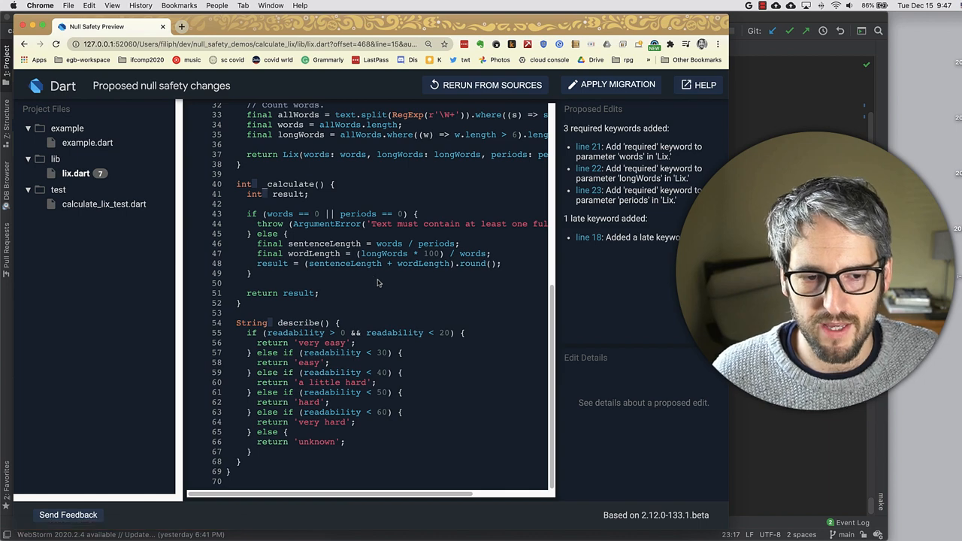
pyautogui.moveTo(385, 254)
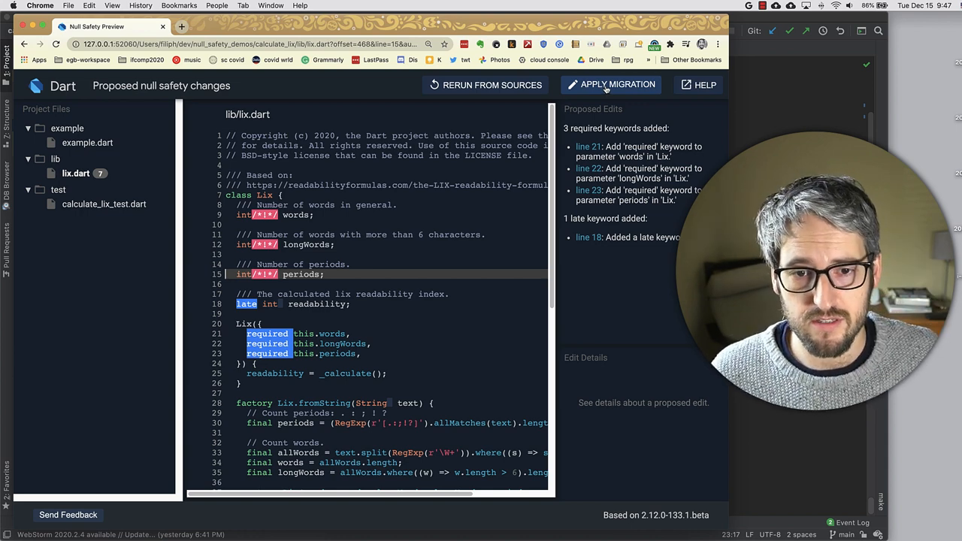
# Apply the proposed null safety migration to the calculate_lix package
pyautogui.click(611, 84)
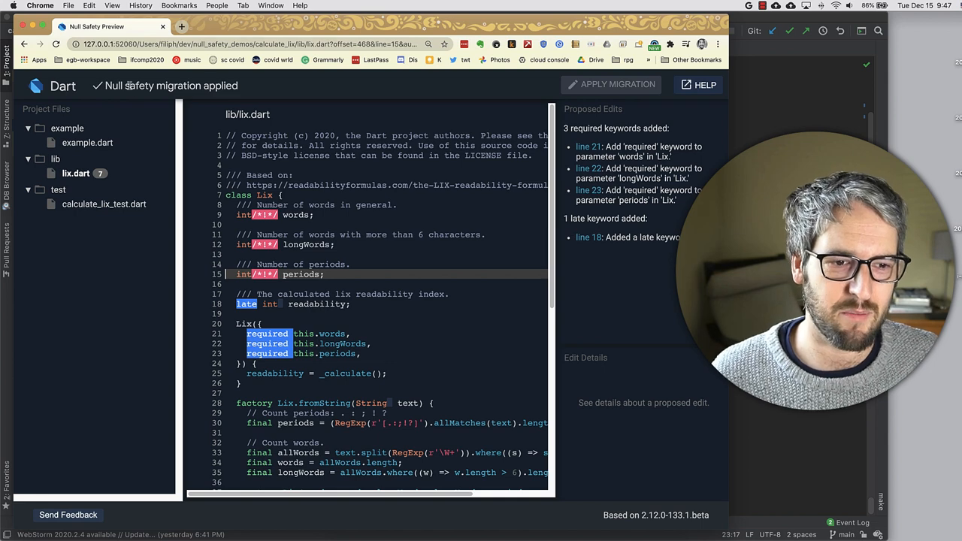
pyautogui.moveTo(171, 118)
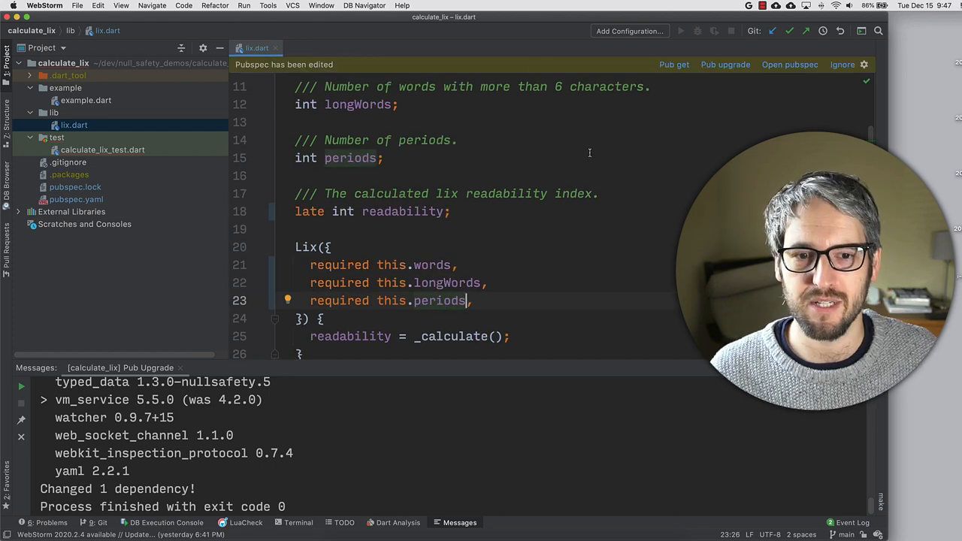
# Check pubspec.yaml's >=2.12.0-133.1.beta SDK constraint, then open calculate_lix_test.dart
pyautogui.click(76, 199)
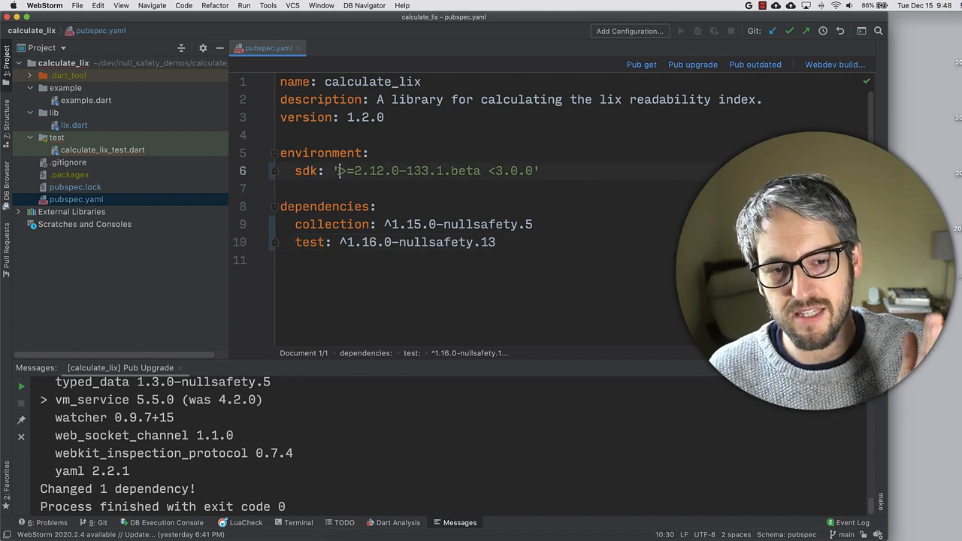
pyautogui.moveTo(340, 170); pyautogui.dragTo(534, 170)
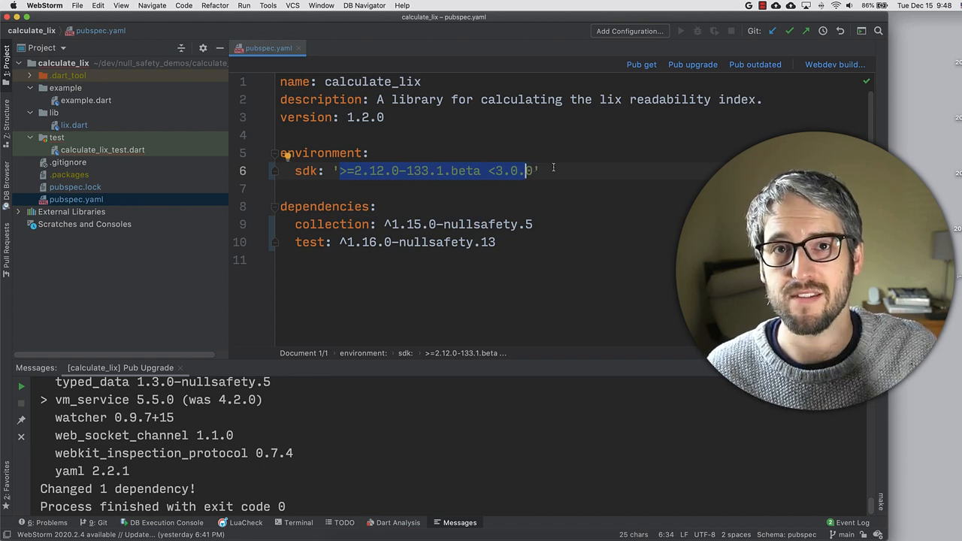
pyautogui.moveTo(559, 162)
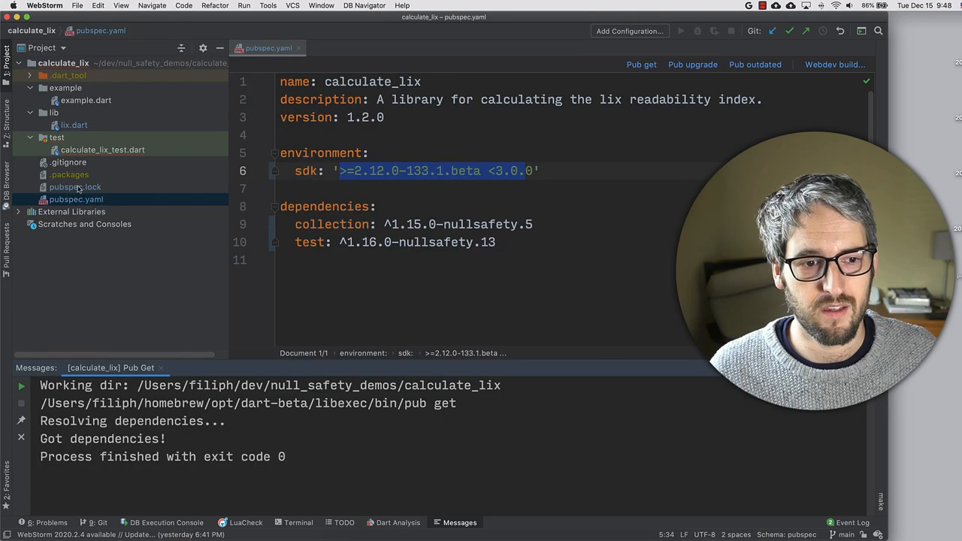
pyautogui.doubleClick(102, 149)
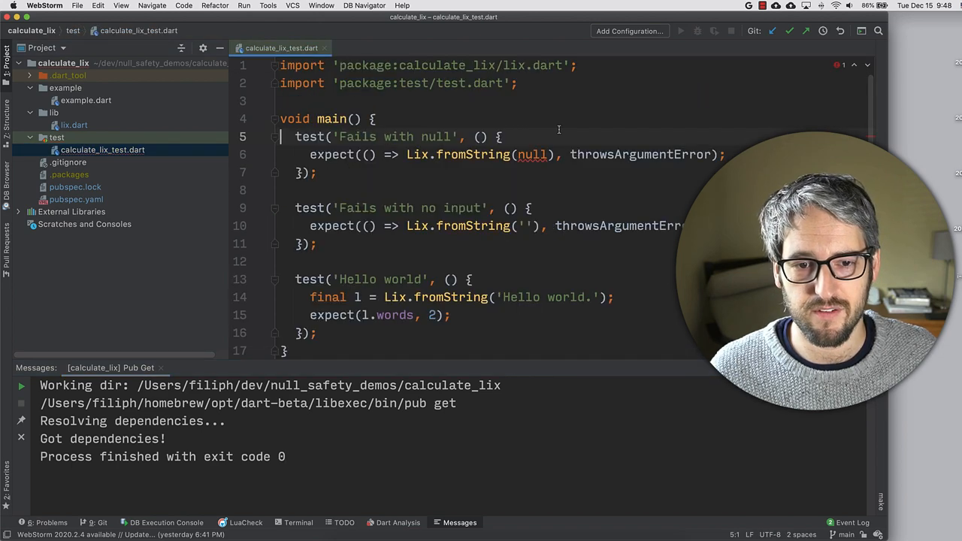
pyautogui.moveTo(532, 154)
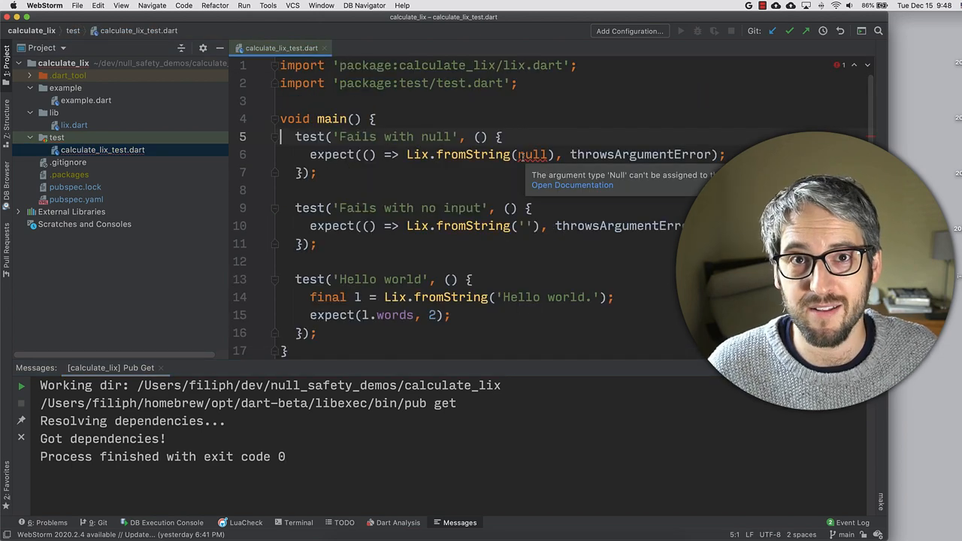